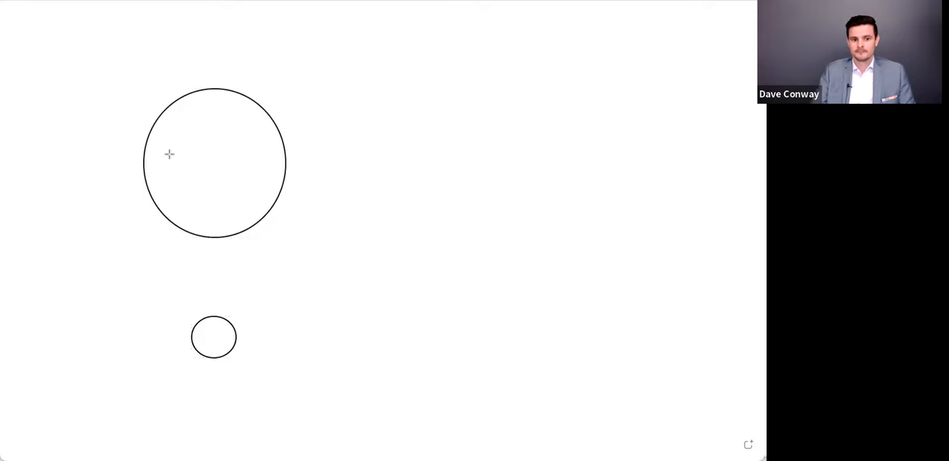
- Draw a horizontal line across the middle of the large circle with the pen
left_click_drag(144, 161, 286, 161)
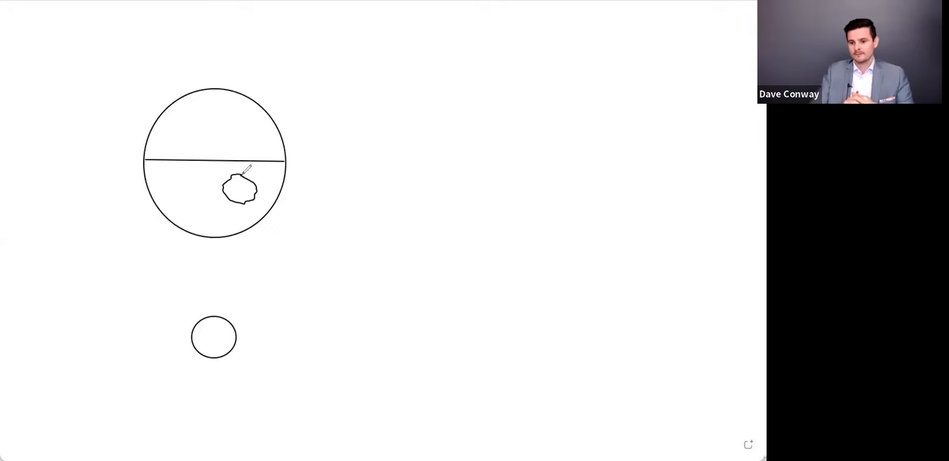